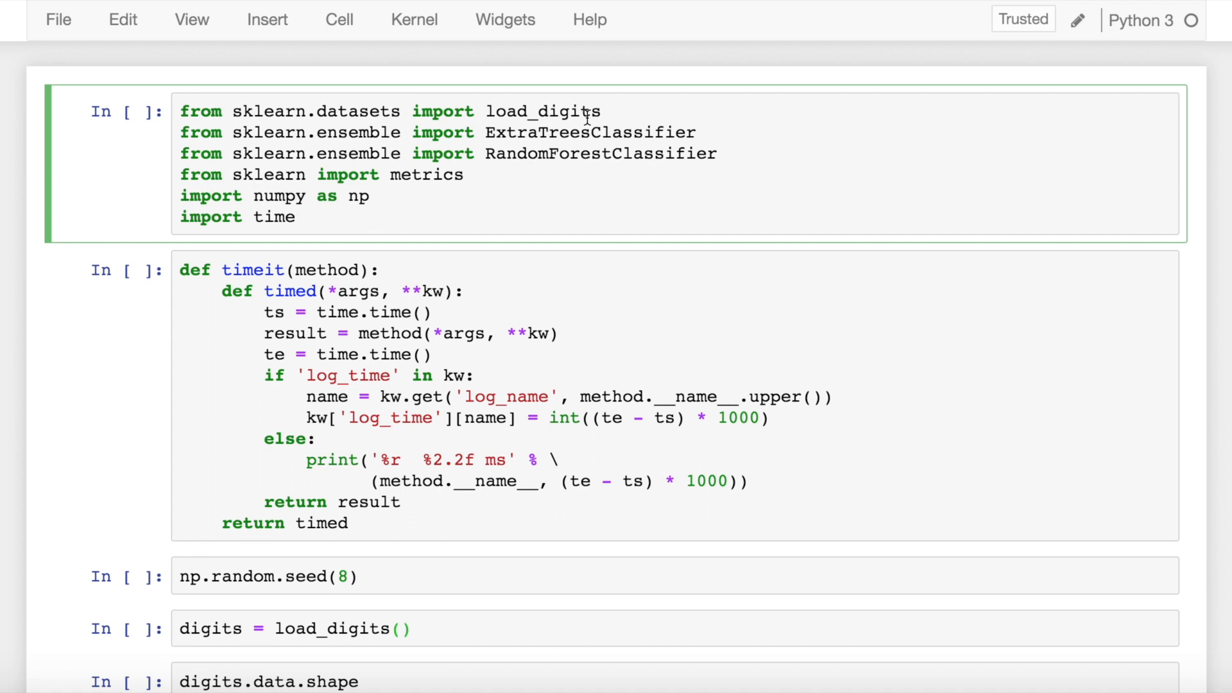
Run the import, timeit, digits loading and split cells, showing shapes (1797, 64) and (1797,).
{"action": "left_click", "coordinate": [297, 217]}
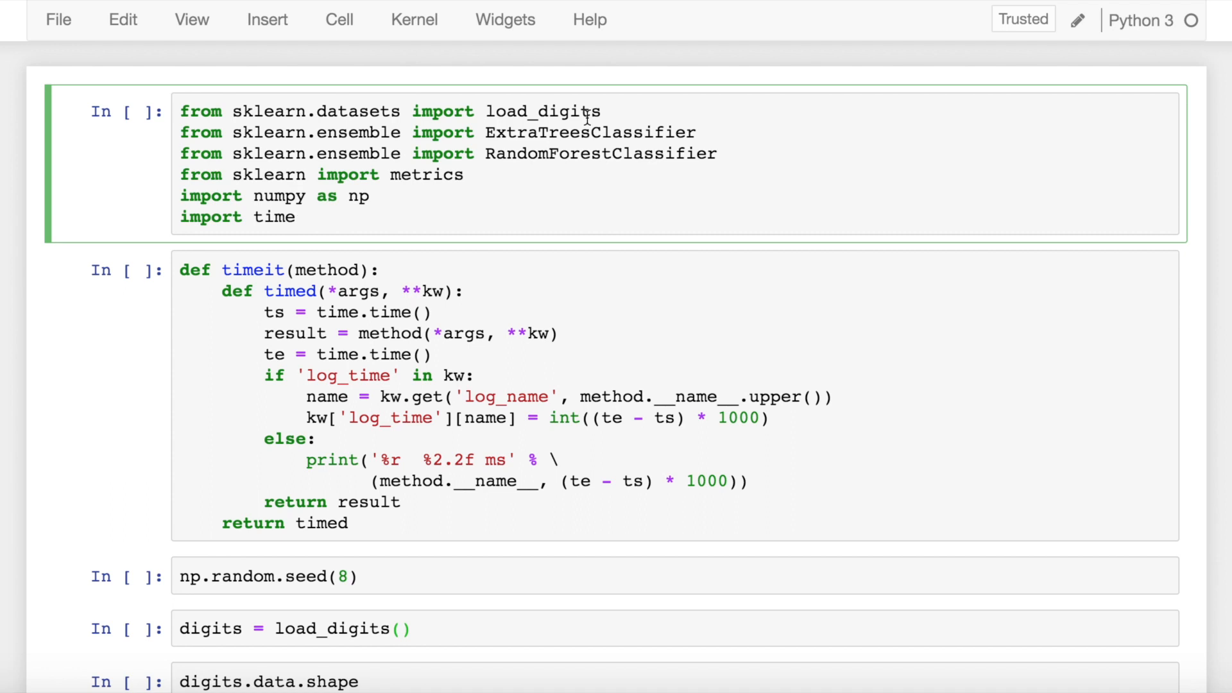
{"action": "key", "text": "shift+enter"}
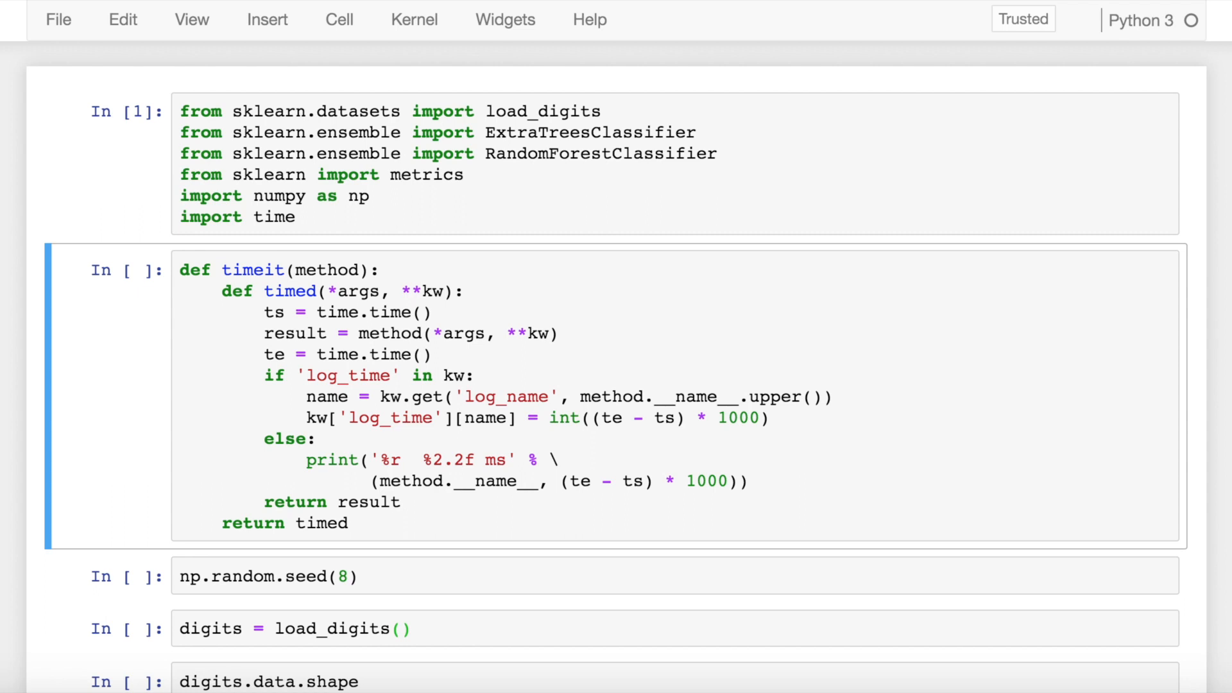
{"action": "key", "text": "shift+enter"}
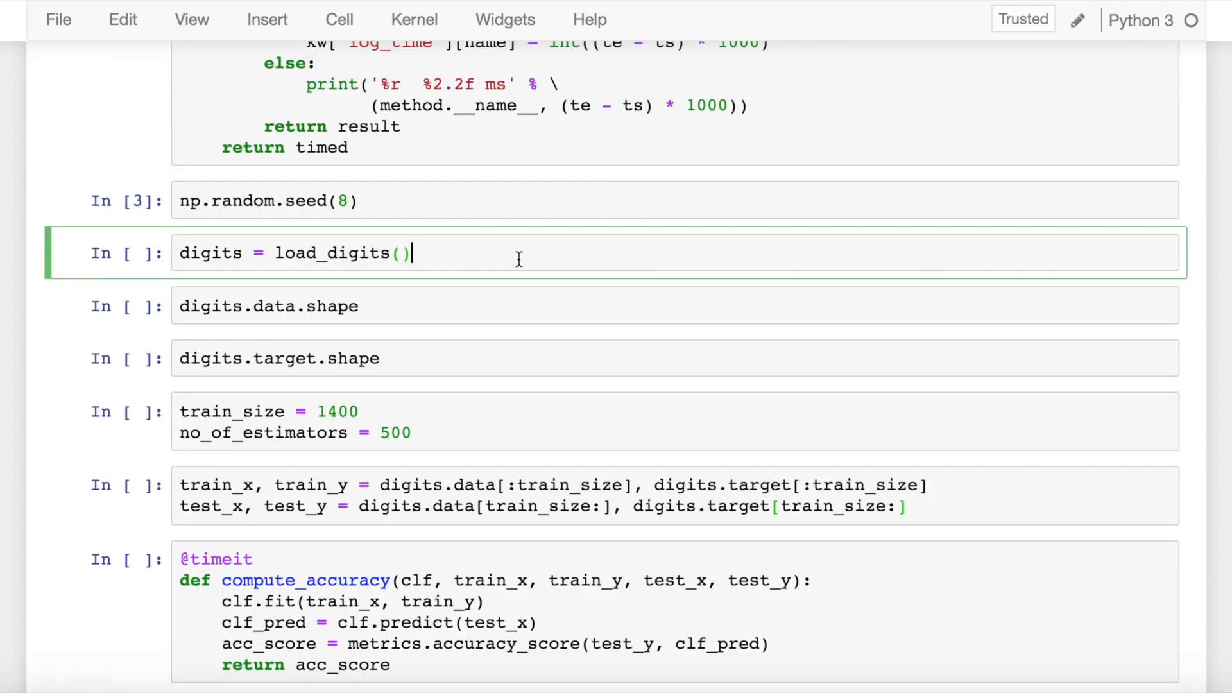
{"action": "key", "text": "shift+enter"}
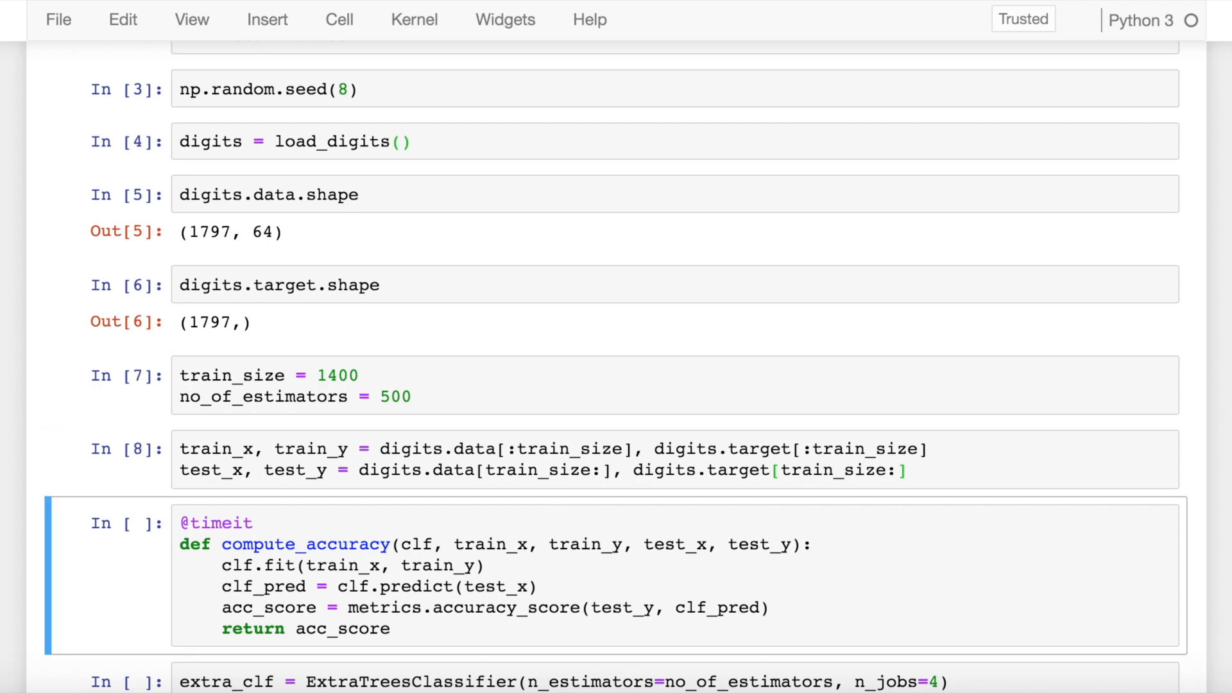
Execute the timed compute_accuracy function cell so both classifiers can use it.
{"action": "scroll", "scroll_direction": "down", "scroll_amount": 3}
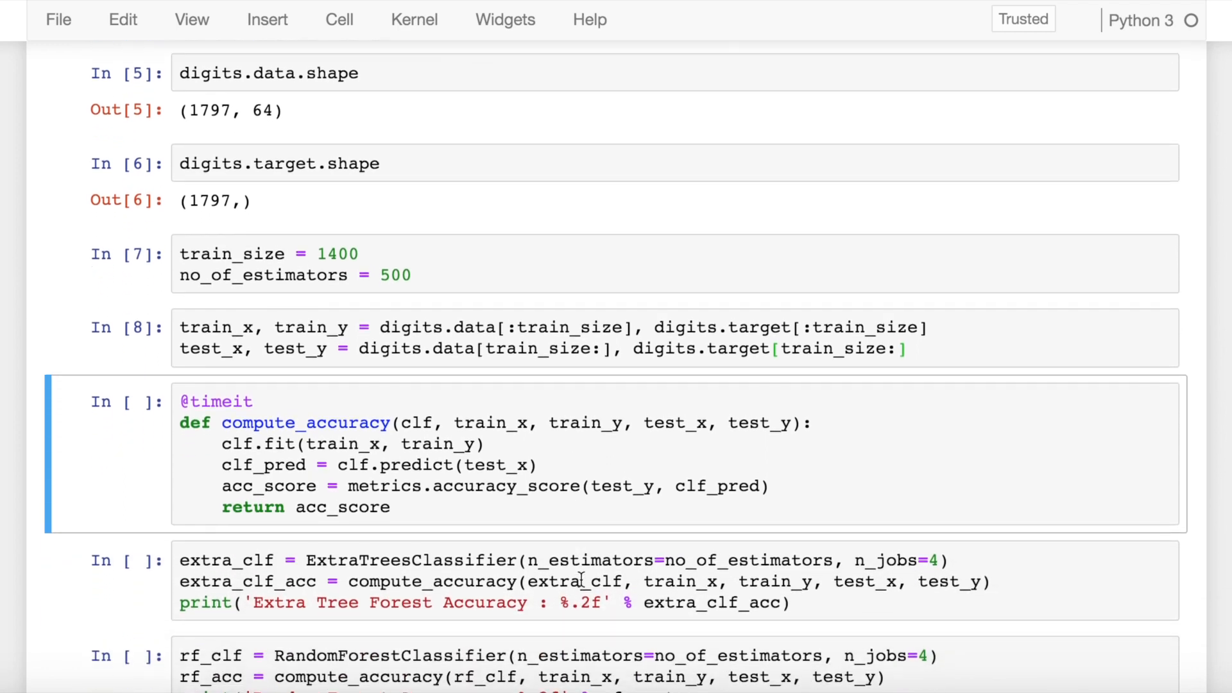
{"action": "scroll", "scroll_direction": "down", "scroll_amount": 3}
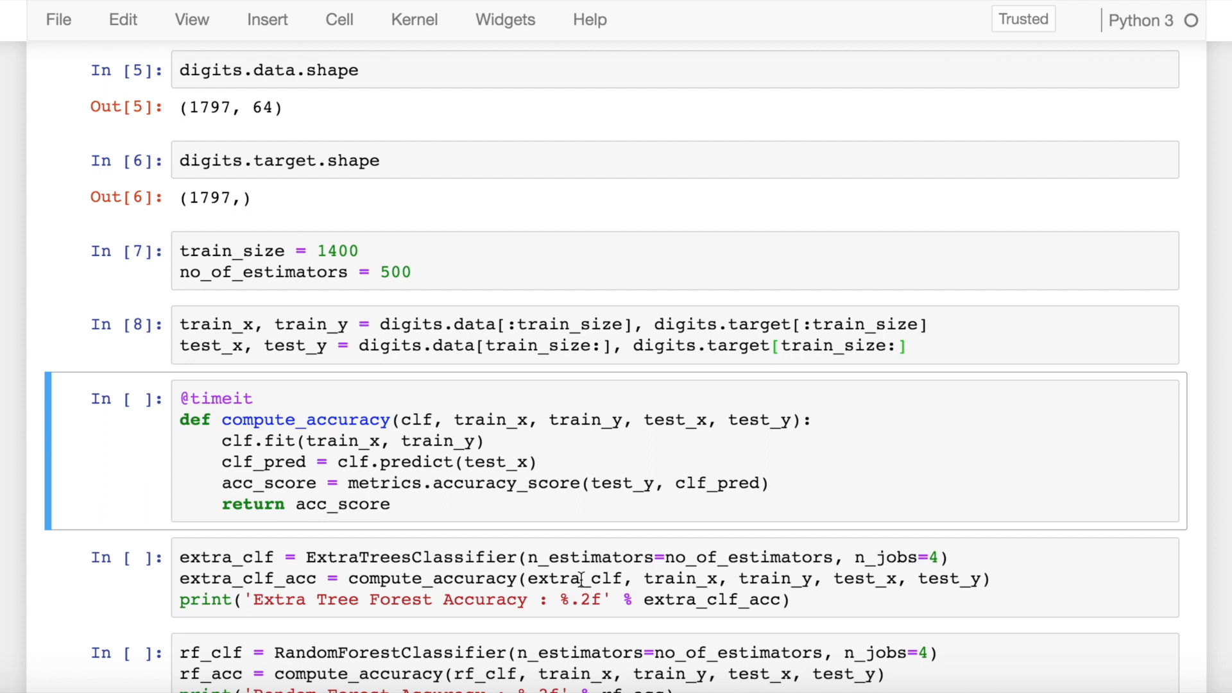
{"action": "left_click", "coordinate": [516, 514]}
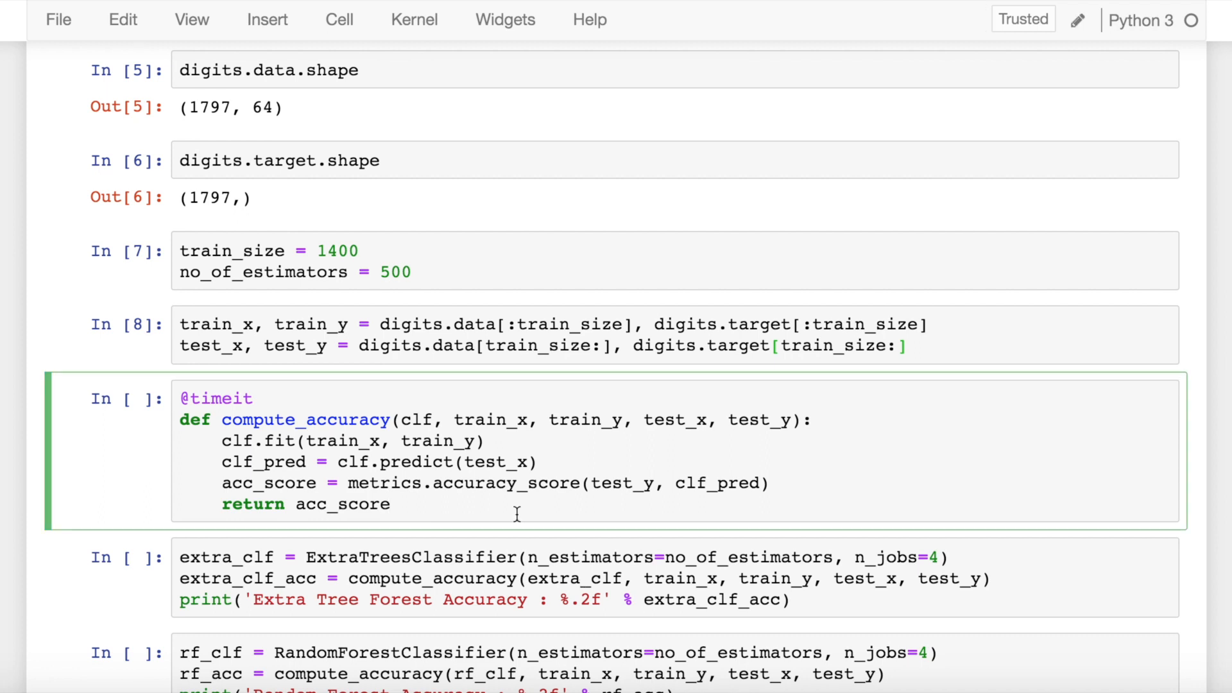
{"action": "left_click", "coordinate": [391, 503]}
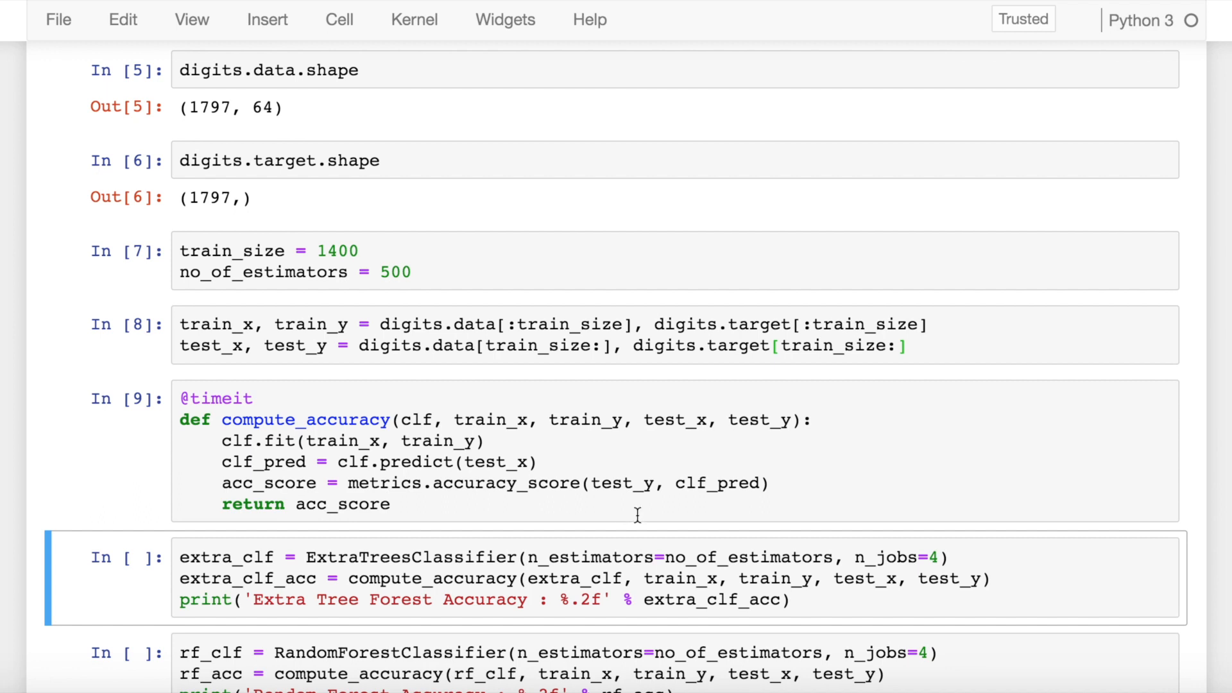
{"action": "mouse_move", "coordinate": [851, 603]}
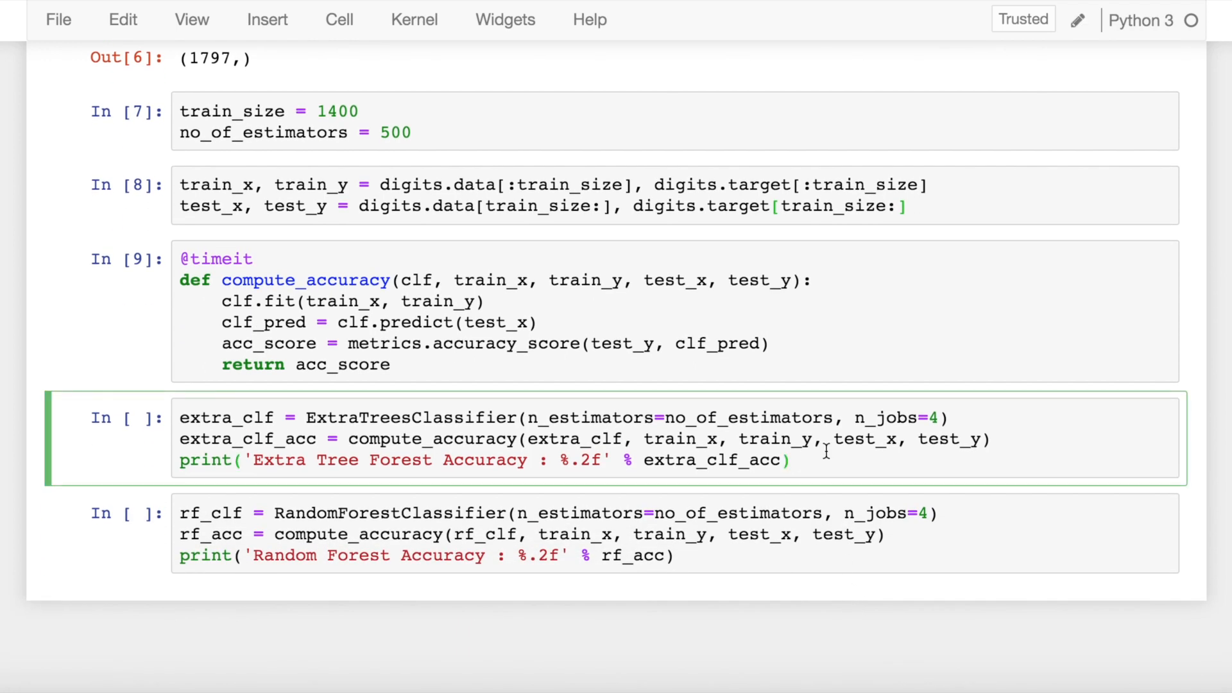
Run ExtraTrees (0.94, 937 ms) and RandomForest (0.93, 1056 ms) cells, then save the notebook.
{"action": "left_click", "coordinate": [794, 460]}
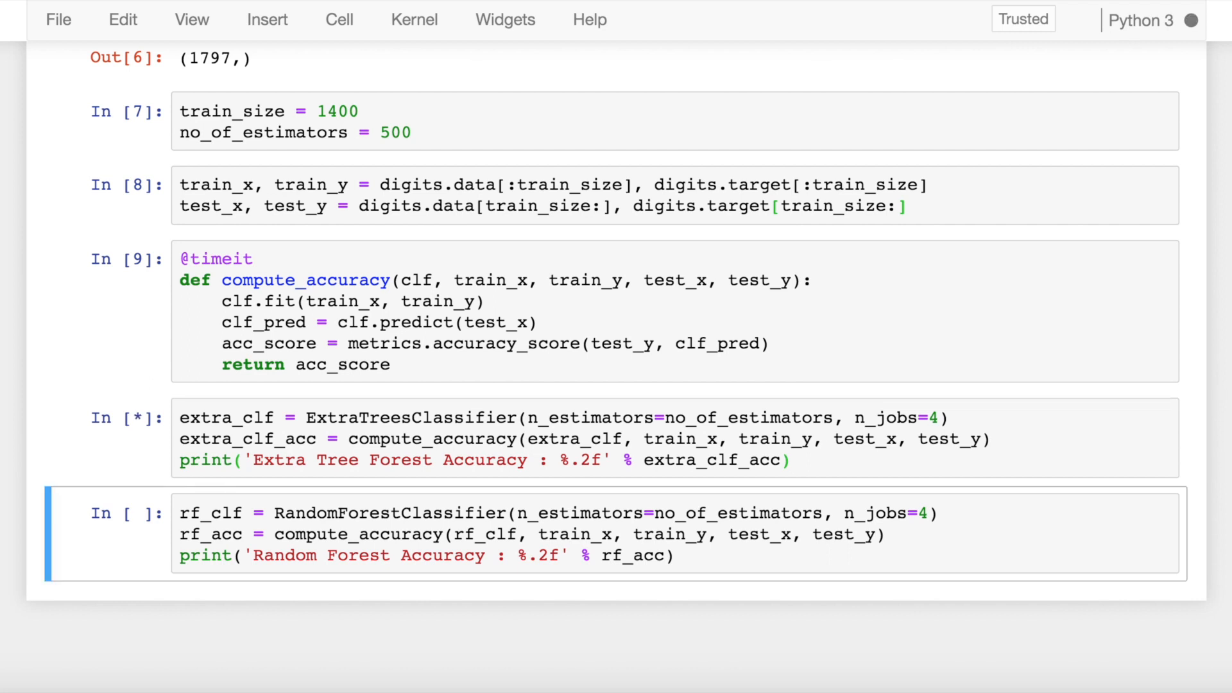
{"action": "key", "text": "shift+enter"}
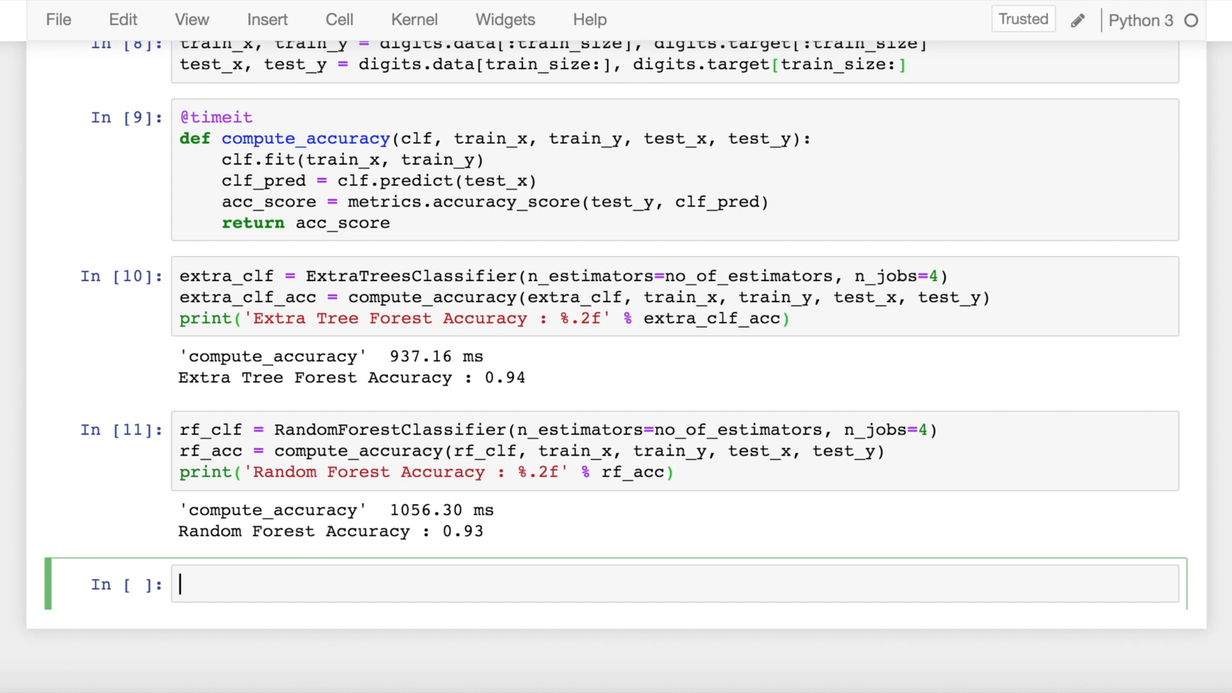
{"action": "key", "text": "ctrl+s"}
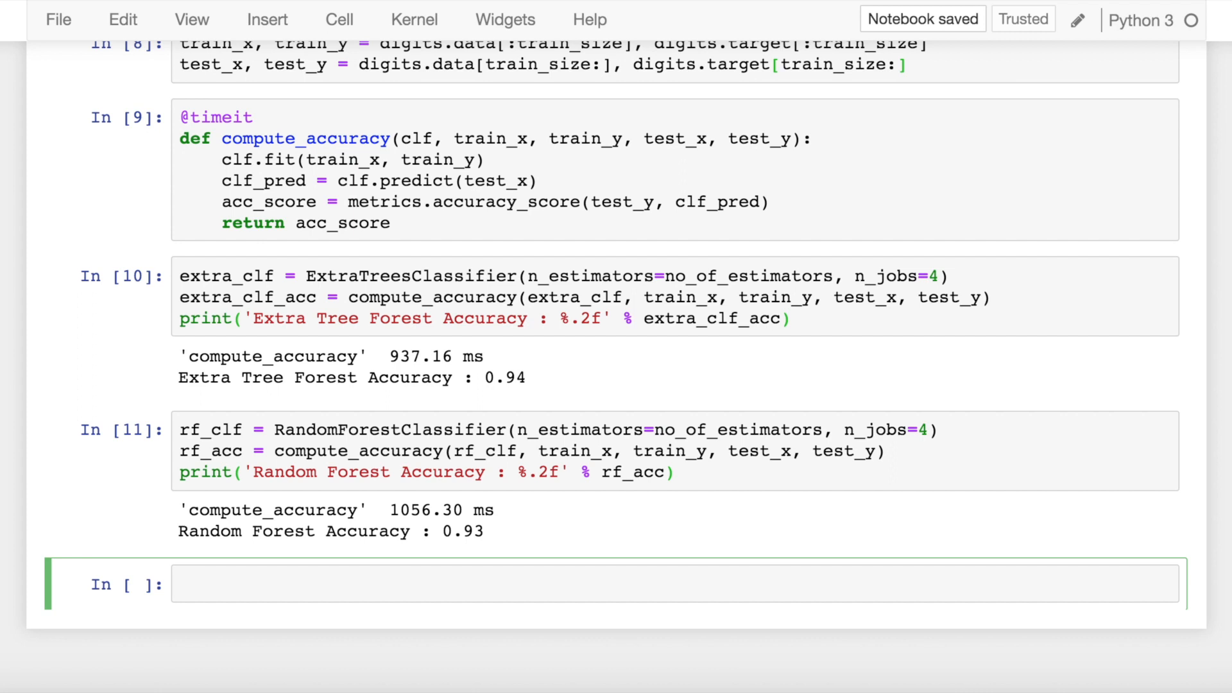